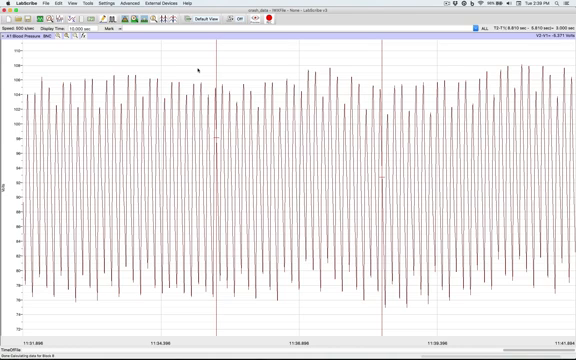
Bring up the Advanced Blood Pressure Online Calculation Setup dialog
click(128, 8)
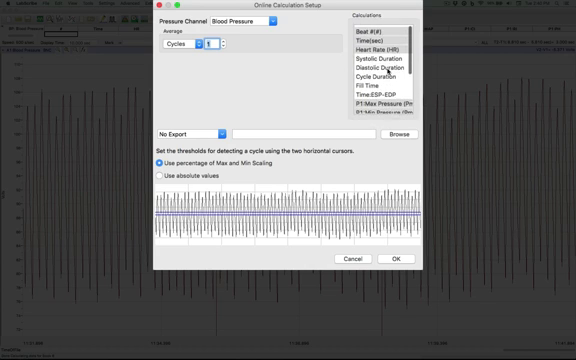
Review the calculation list and set results export to No Export on the Blood Pressure channel
scroll(down, 3)
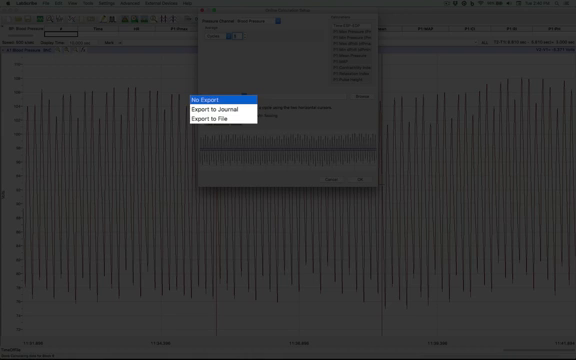
click(220, 84)
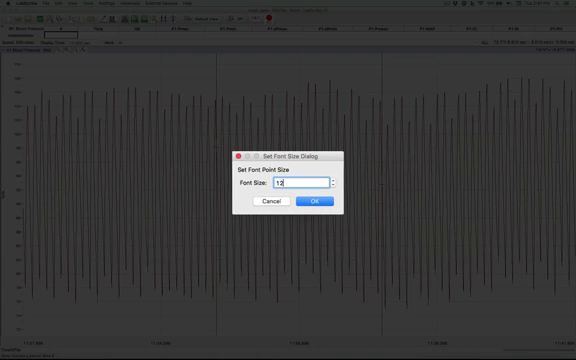
Confirm the larger font size for the online calculation readout
click(312, 200)
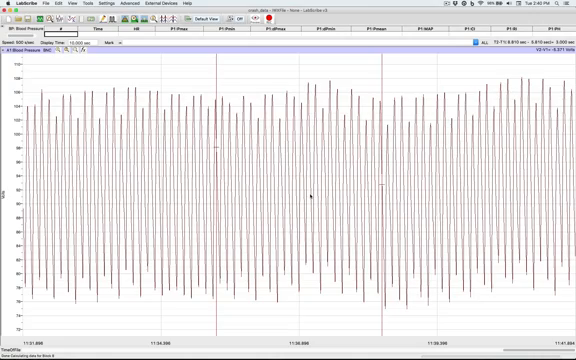